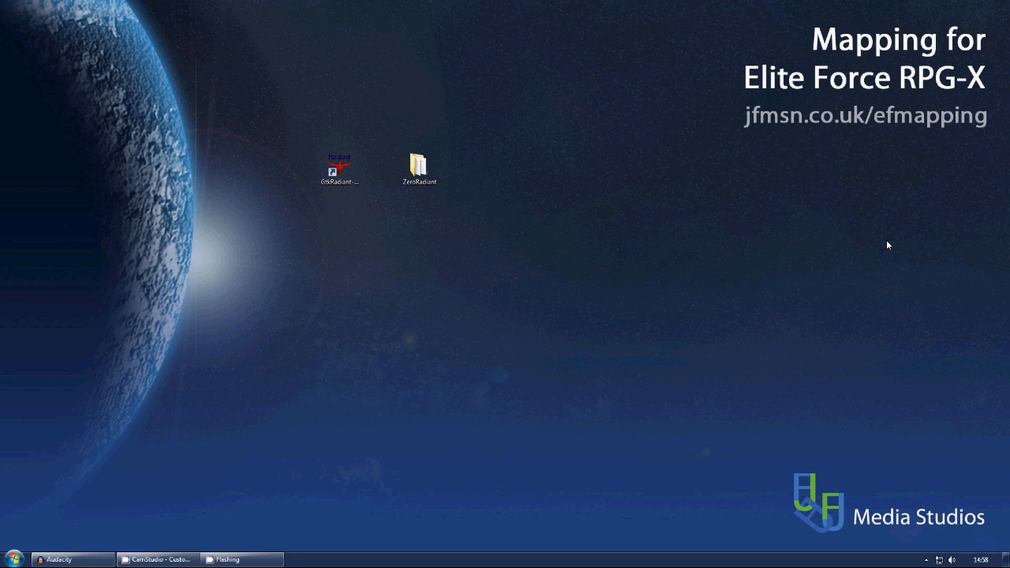
{"action": "mouse_move", "coordinate": [492, 120]}
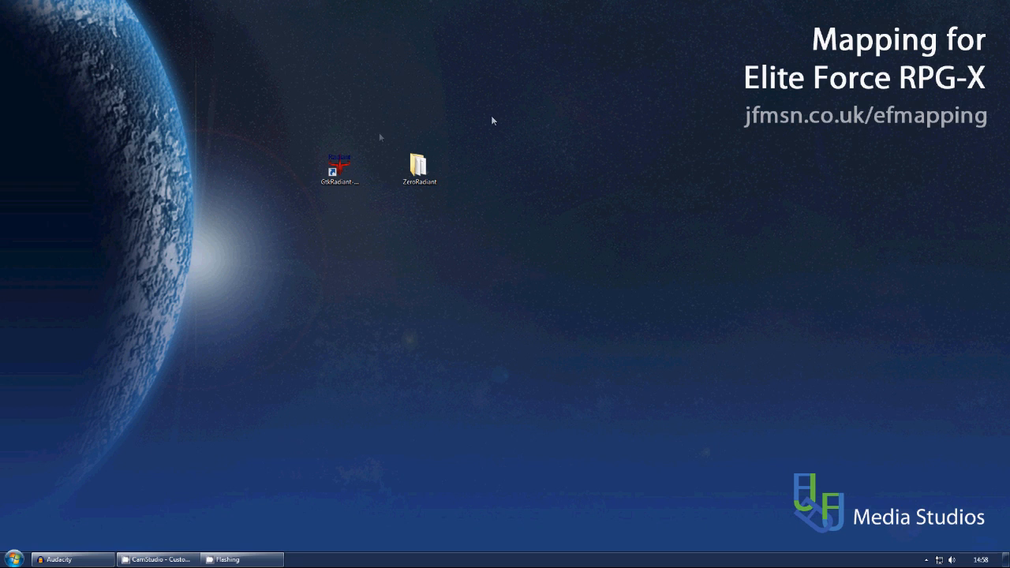
{"action": "mouse_move", "coordinate": [376, 148]}
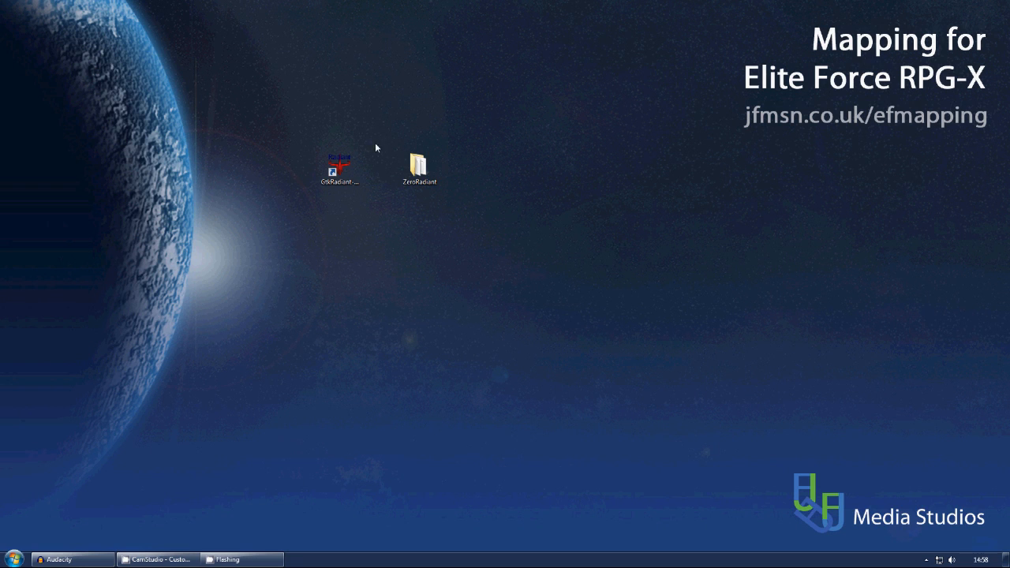
Step: Show the GtkRadiant shortcut's Compatibility properties: Windows XP SP3 mode, run as administrator
{"action": "left_click", "coordinate": [337, 170]}
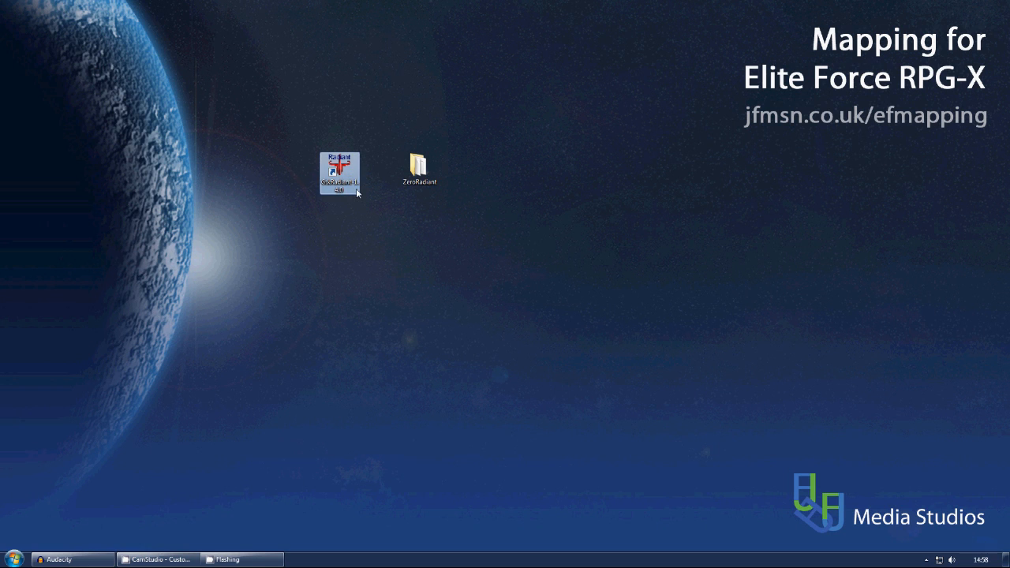
{"action": "right_click", "coordinate": [339, 172]}
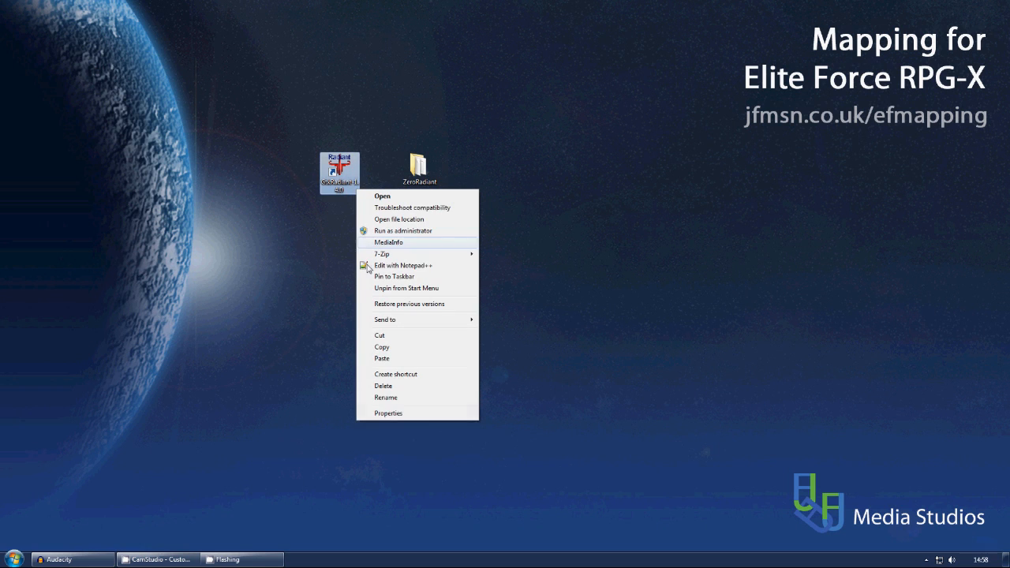
{"action": "left_click", "coordinate": [388, 413]}
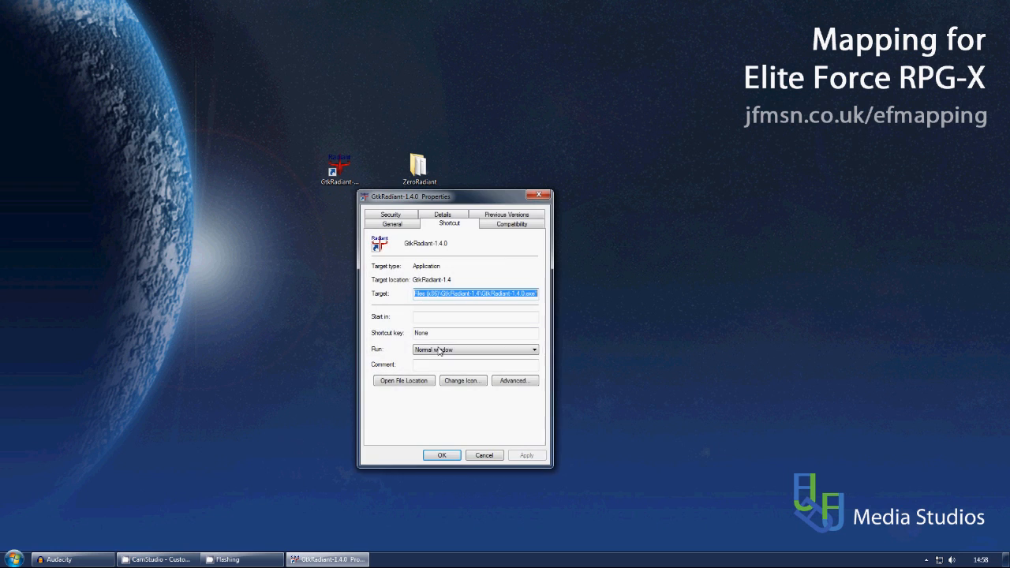
{"action": "left_click", "coordinate": [510, 224]}
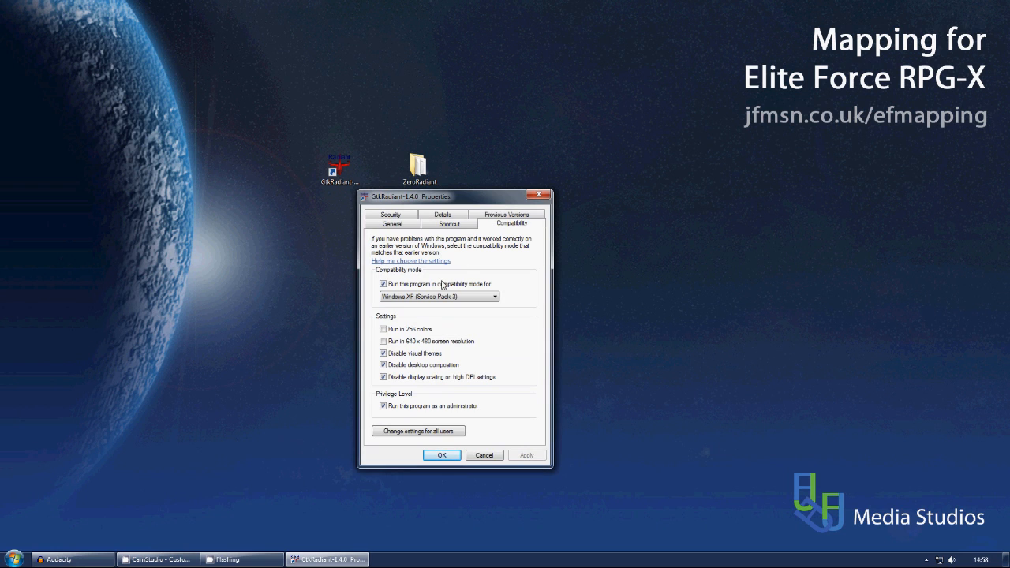
{"action": "mouse_move", "coordinate": [467, 311]}
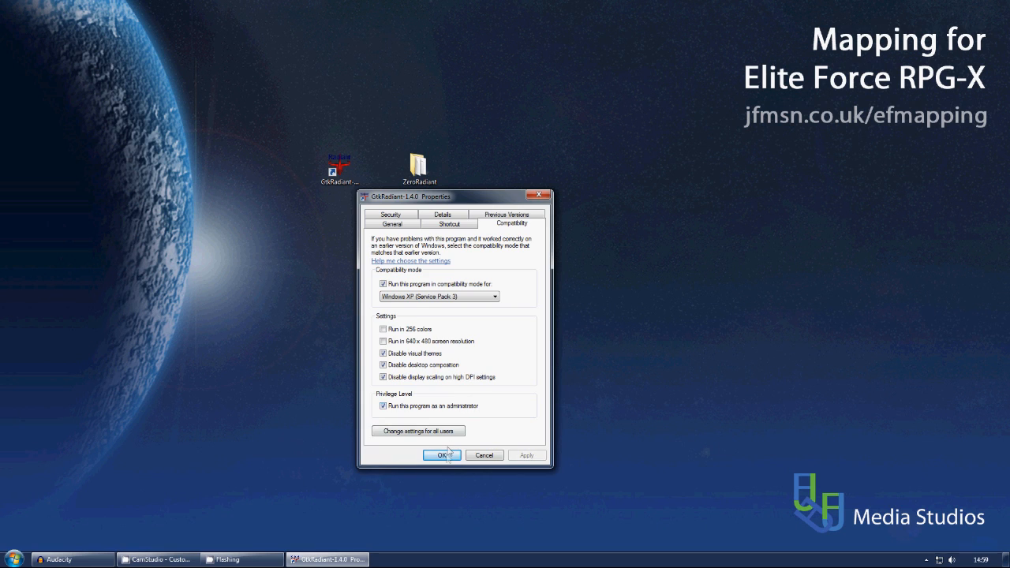
Step: Apply the compatibility settings and launch GtkRadiant from its shortcut
{"action": "left_click", "coordinate": [442, 454]}
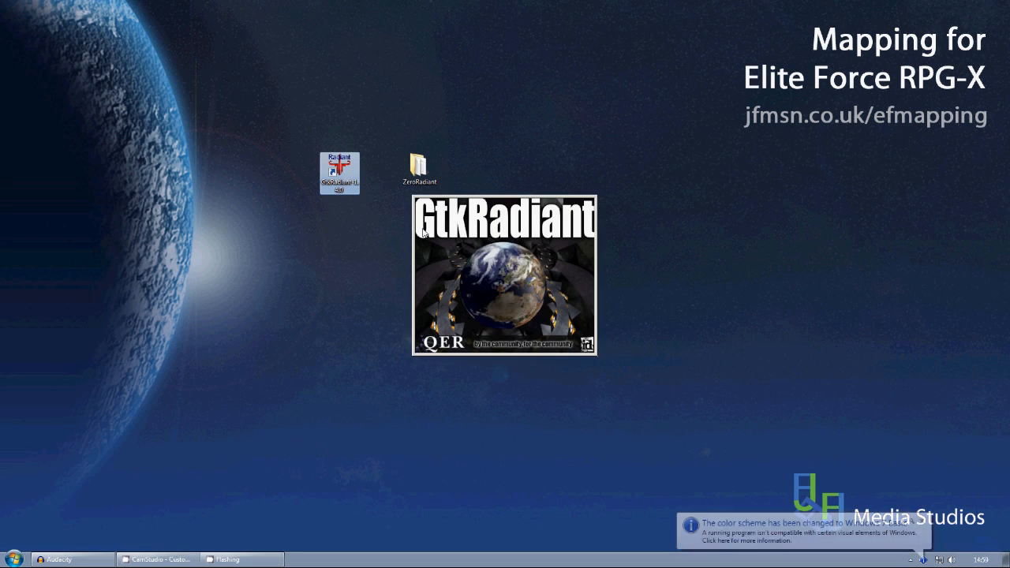
{"action": "double_click", "coordinate": [337, 172]}
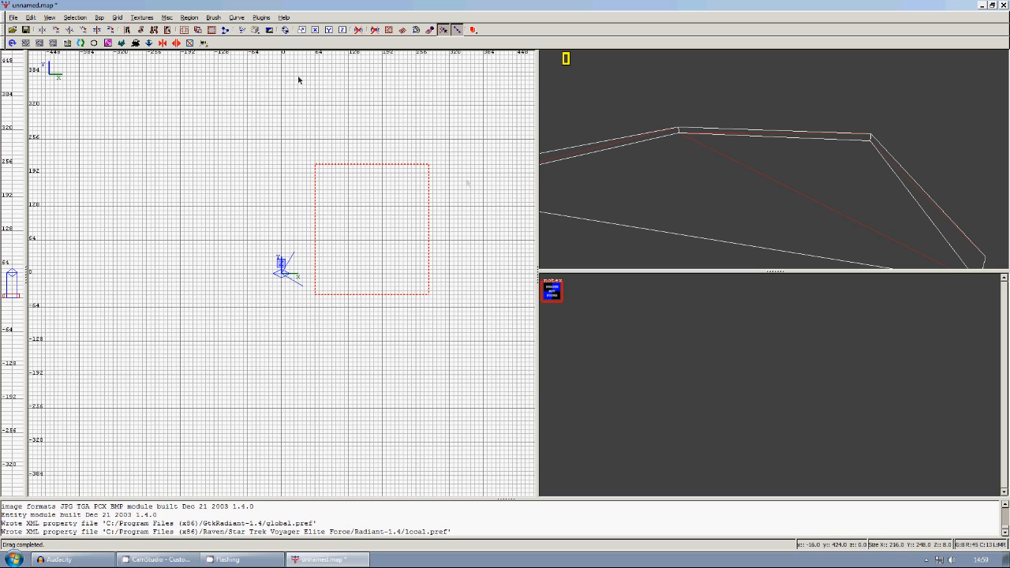
{"action": "mouse_move", "coordinate": [709, 98]}
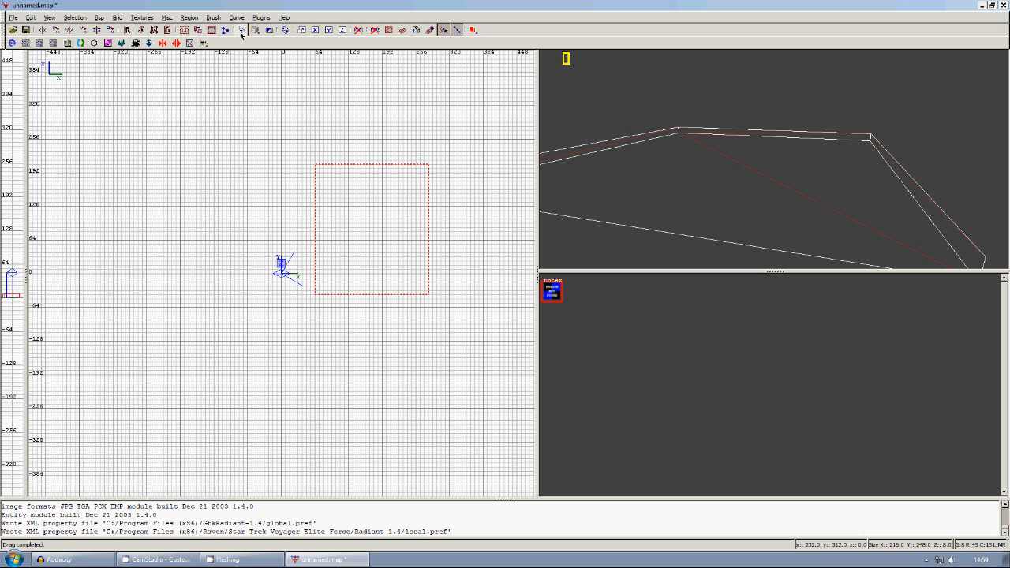
Step: Switch the 3D camera view to Textured rendering and deselect the floor brush
{"action": "left_click", "coordinate": [239, 28]}
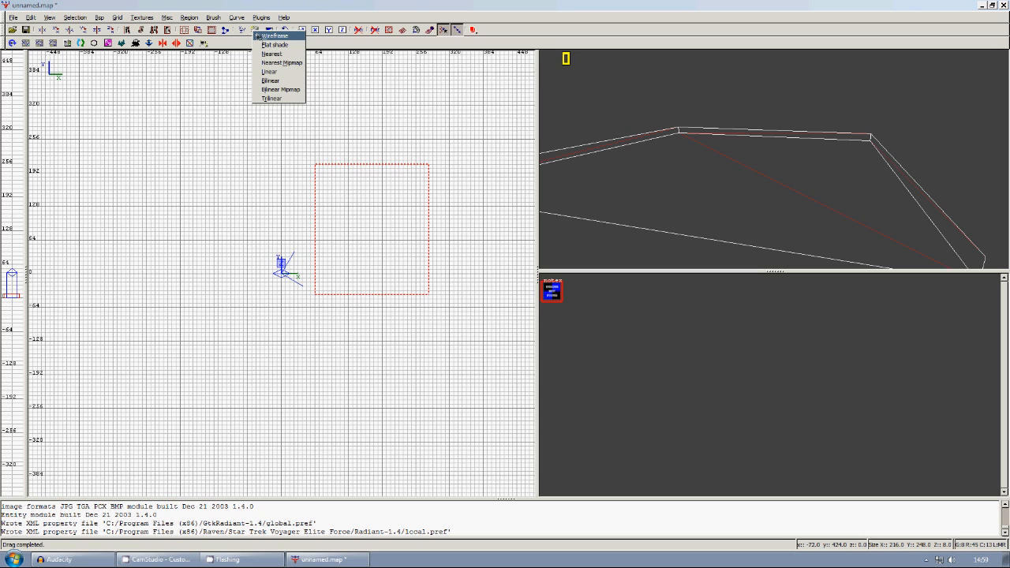
{"action": "mouse_move", "coordinate": [271, 54]}
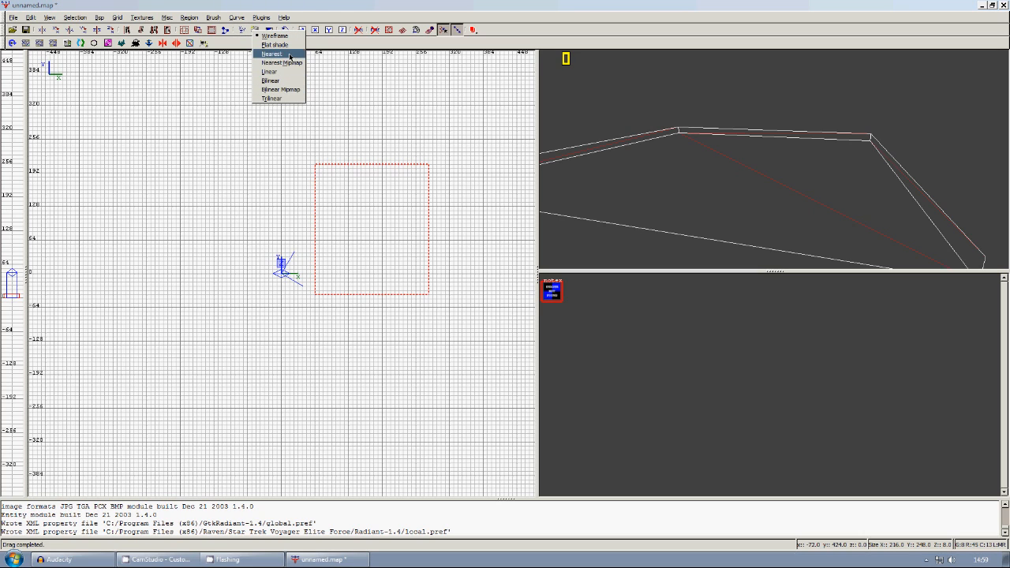
{"action": "left_click", "coordinate": [271, 54]}
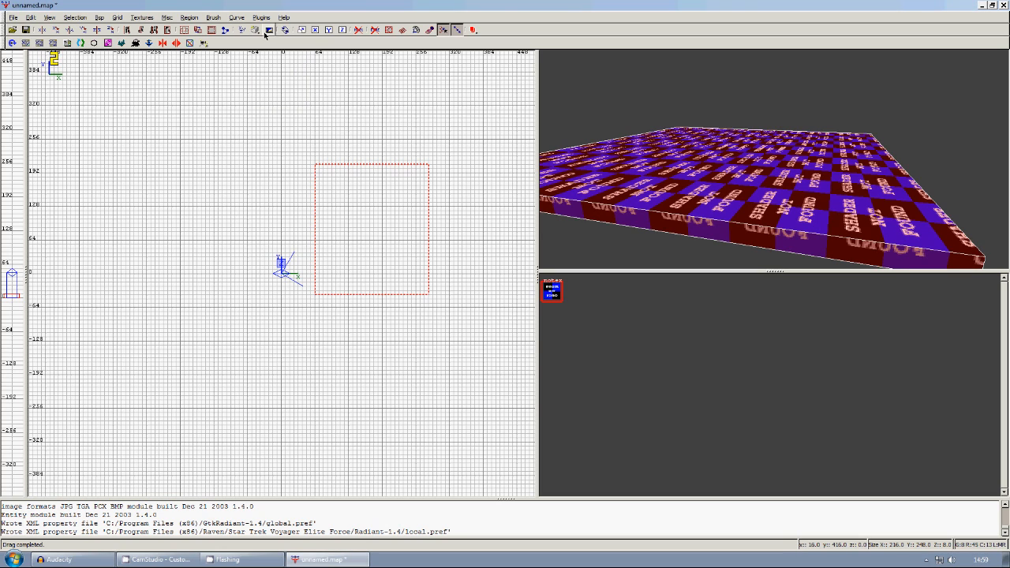
{"action": "left_click", "coordinate": [256, 28]}
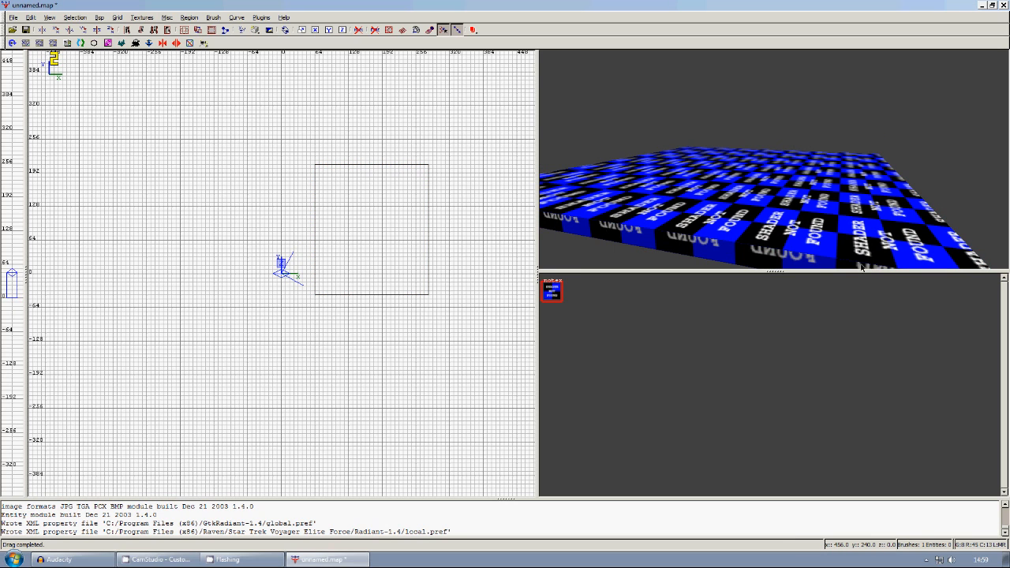
{"action": "mouse_move", "coordinate": [868, 92]}
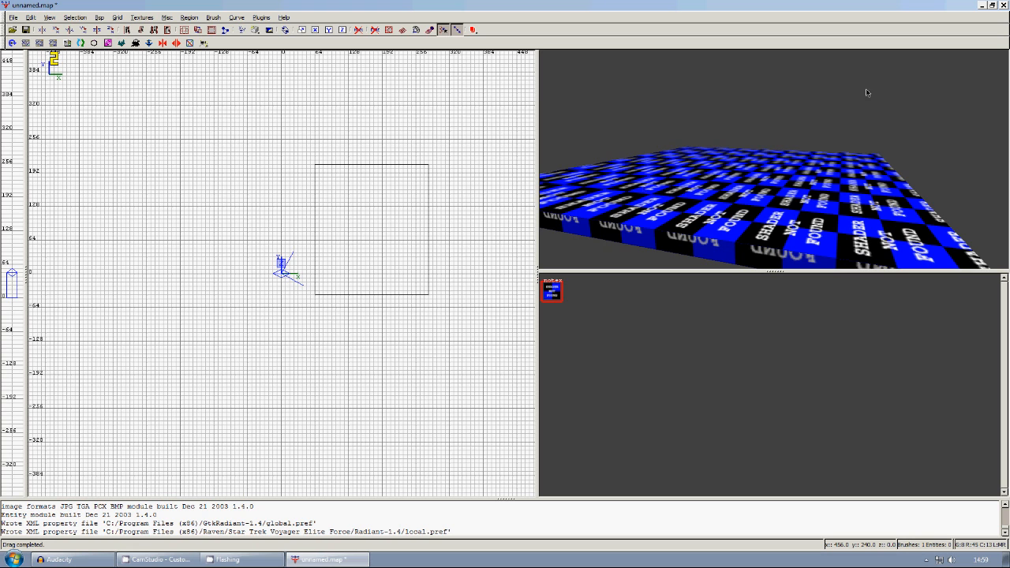
Step: Close GtkRadiant, discarding the unsaved map changes
{"action": "left_click", "coordinate": [13, 30]}
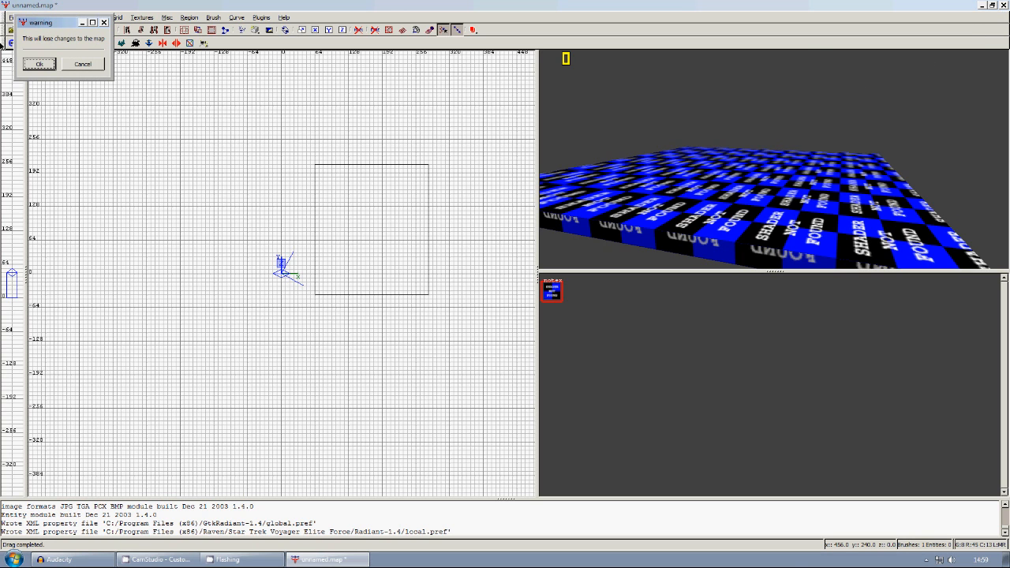
{"action": "left_click", "coordinate": [38, 63]}
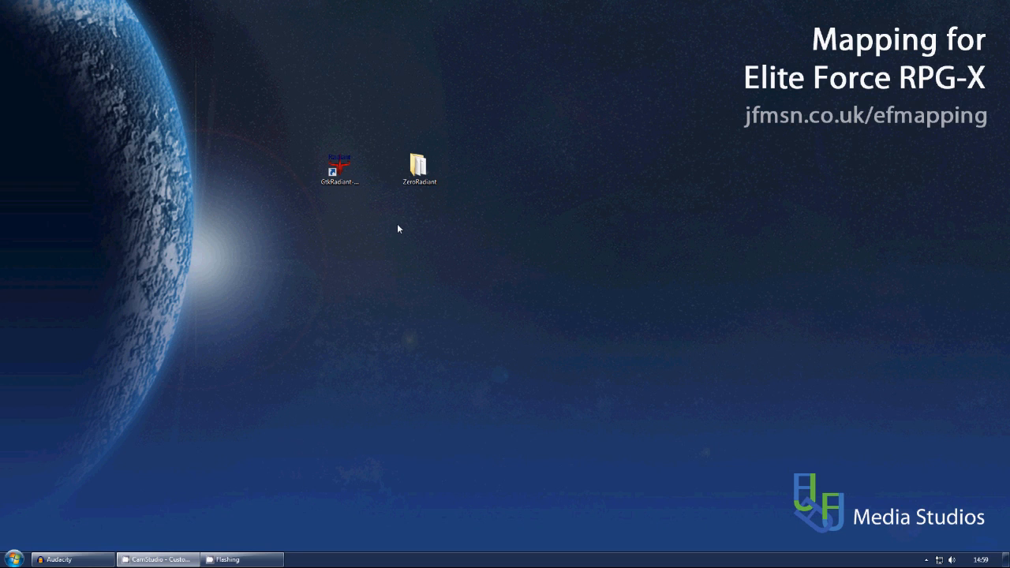
{"action": "left_click", "coordinate": [420, 167]}
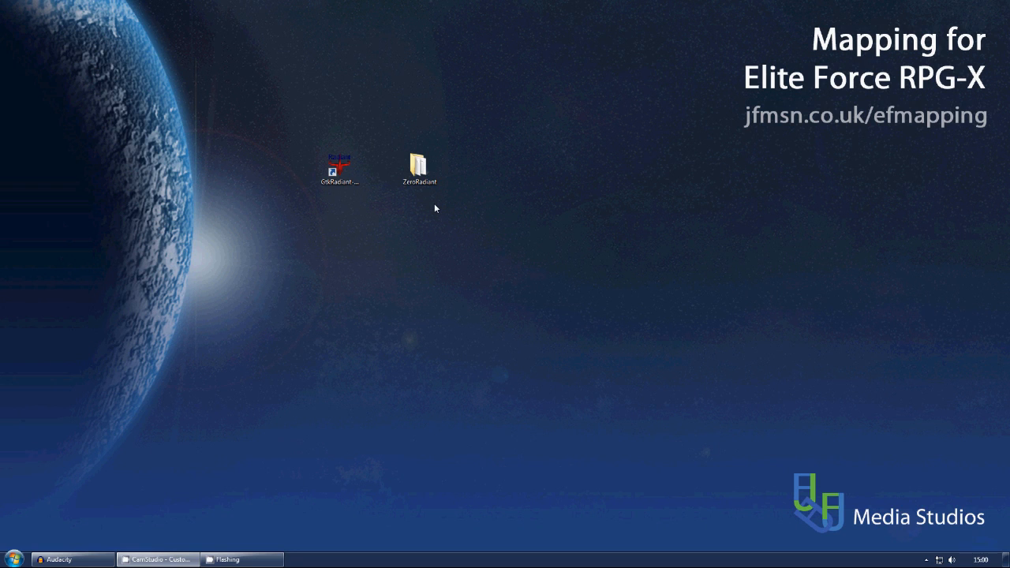
Step: Browse into ZeroRadiant's games folder and bring up options for Voyager Elite Force.game
{"action": "double_click", "coordinate": [418, 163]}
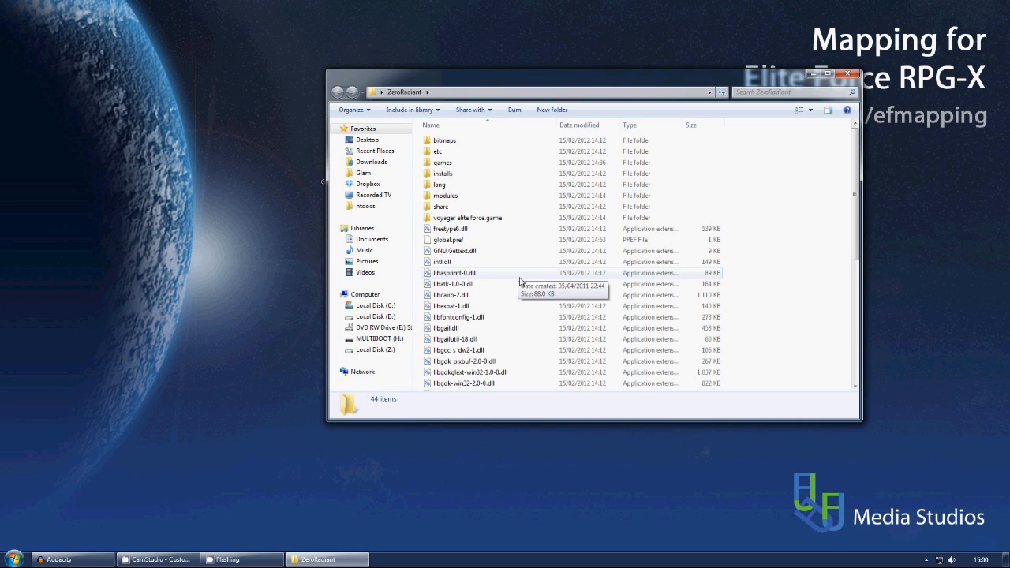
{"action": "scroll", "scroll_direction": "down", "scroll_amount": 3}
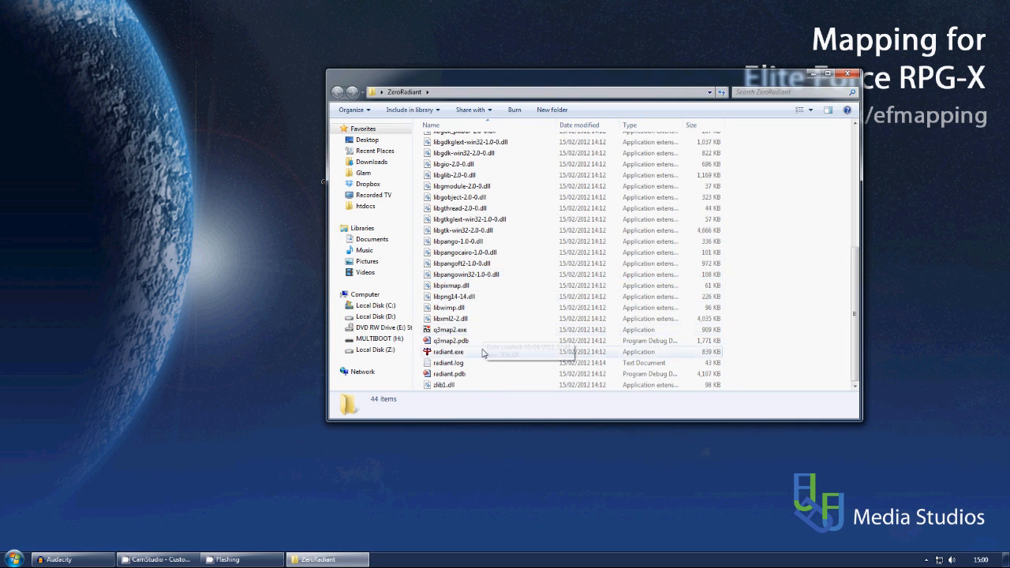
{"action": "left_click", "coordinate": [448, 351]}
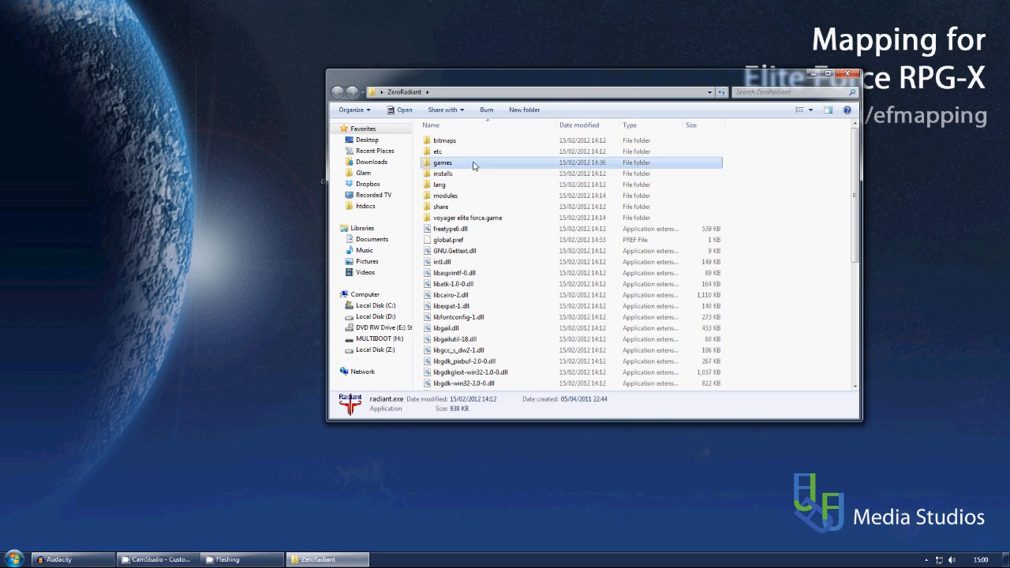
{"action": "double_click", "coordinate": [442, 162]}
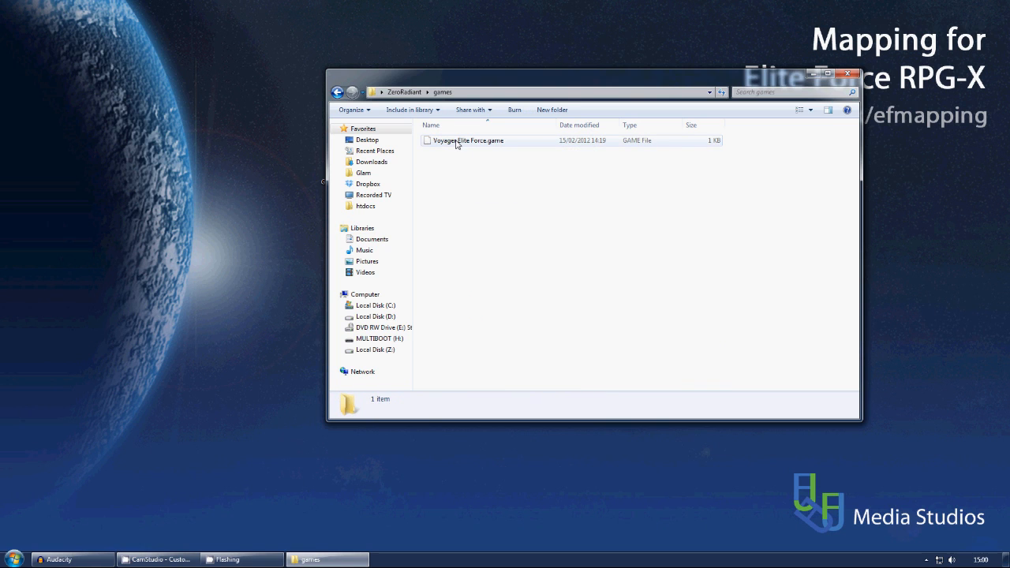
{"action": "right_click", "coordinate": [467, 140]}
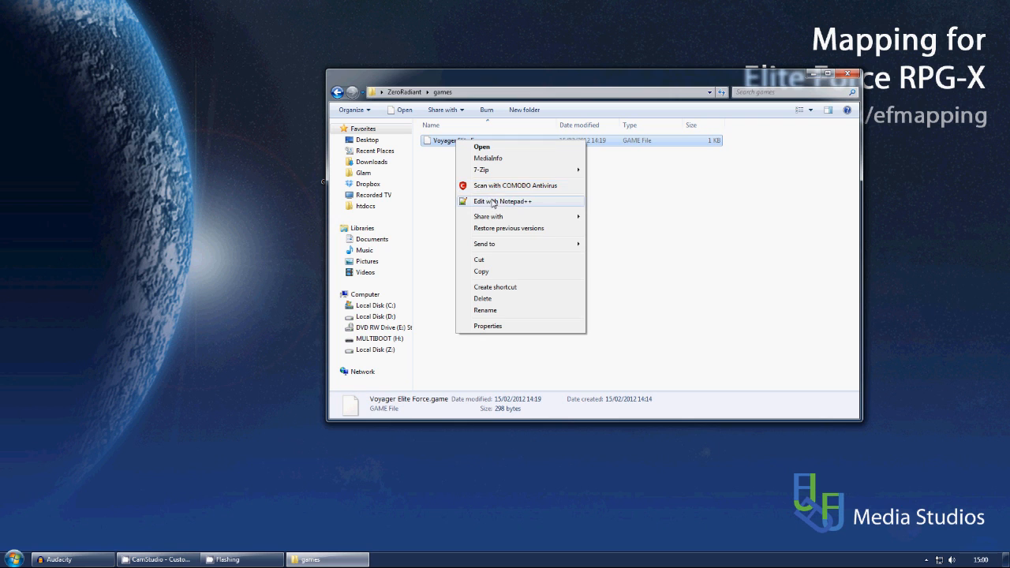
Step: Edit Voyager Elite Force.game in Notepad++ and check its enginepath against the Elite Force folder
{"action": "left_click", "coordinate": [502, 202]}
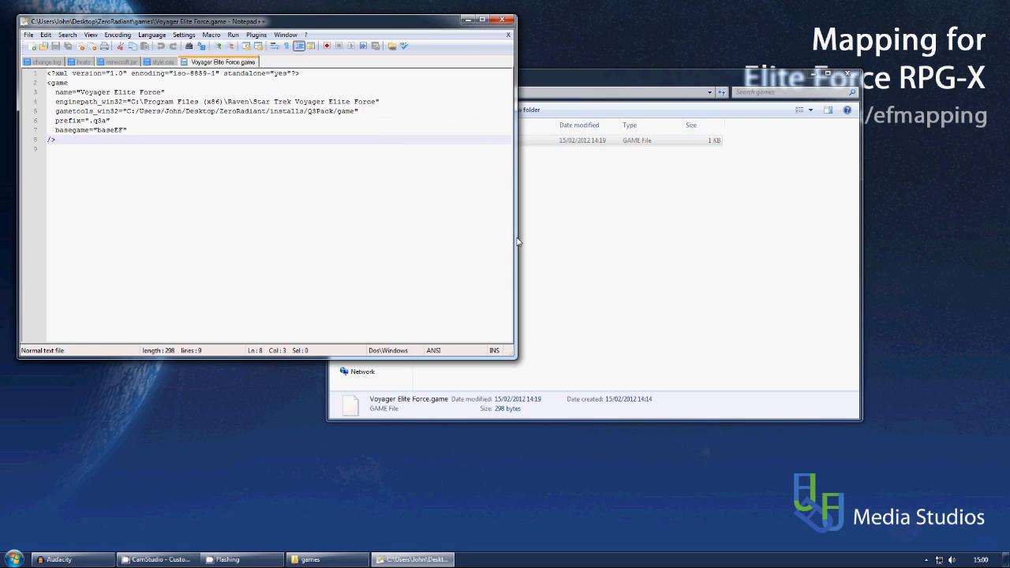
{"action": "mouse_move", "coordinate": [473, 193]}
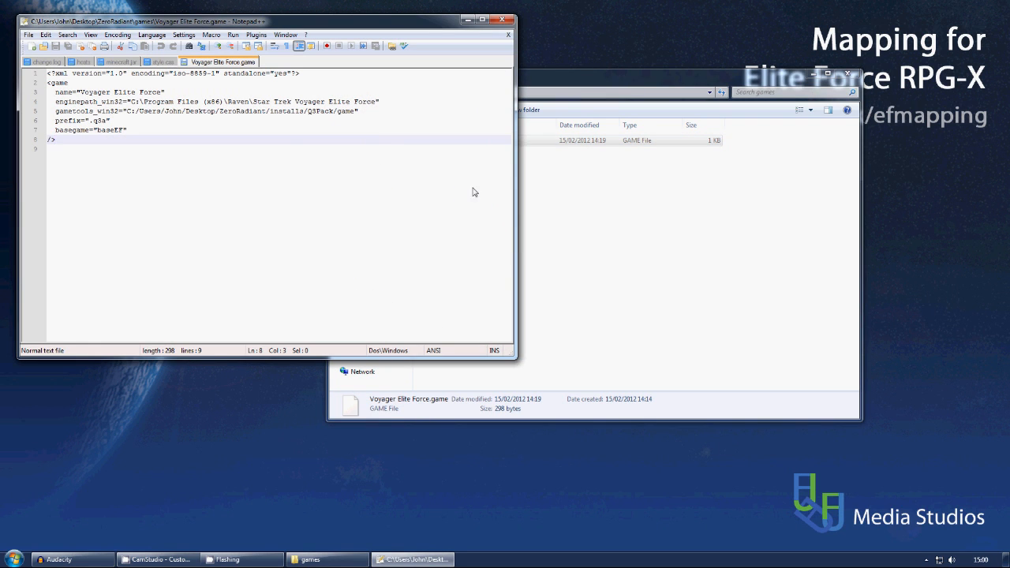
{"action": "mouse_move", "coordinate": [130, 112]}
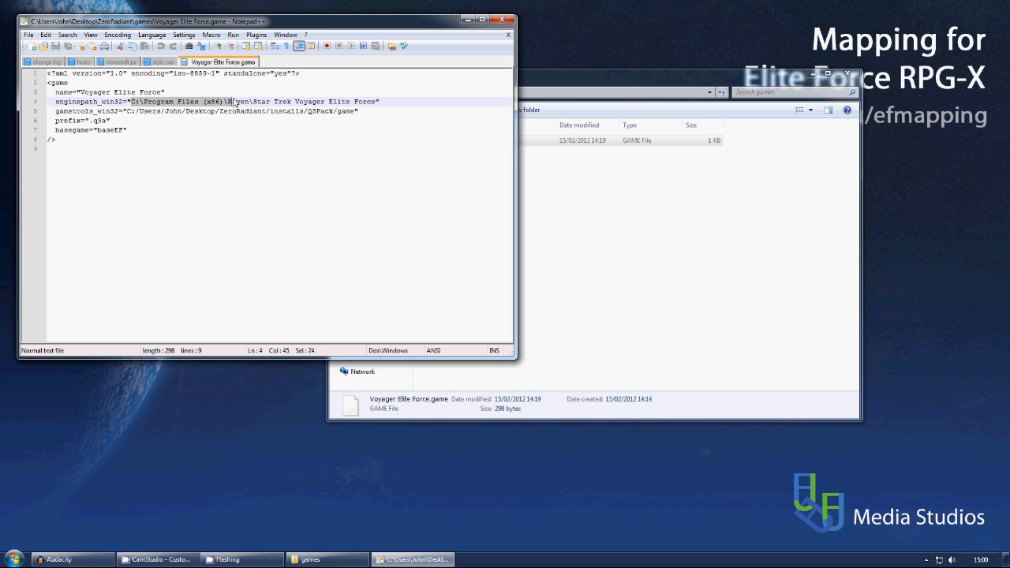
{"action": "left_click_drag", "start_coordinate": [234, 101], "coordinate": [318, 101]}
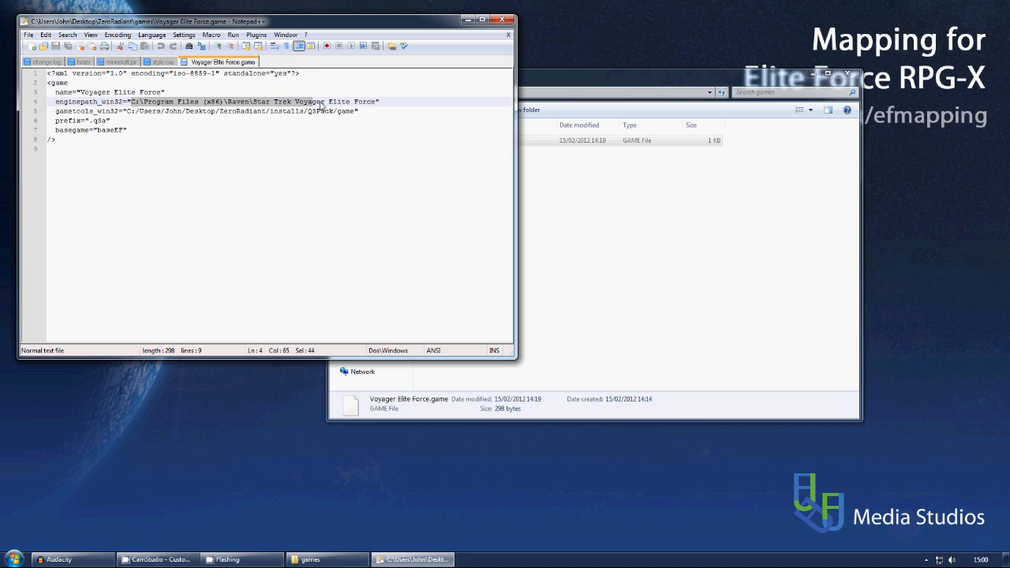
{"action": "left_click", "coordinate": [379, 101]}
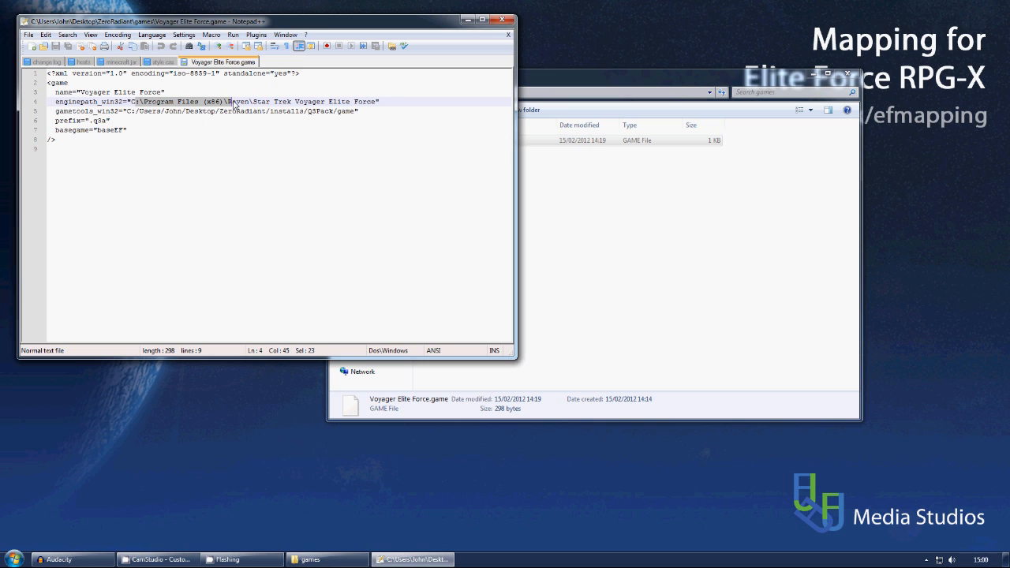
{"action": "mouse_move", "coordinate": [107, 133]}
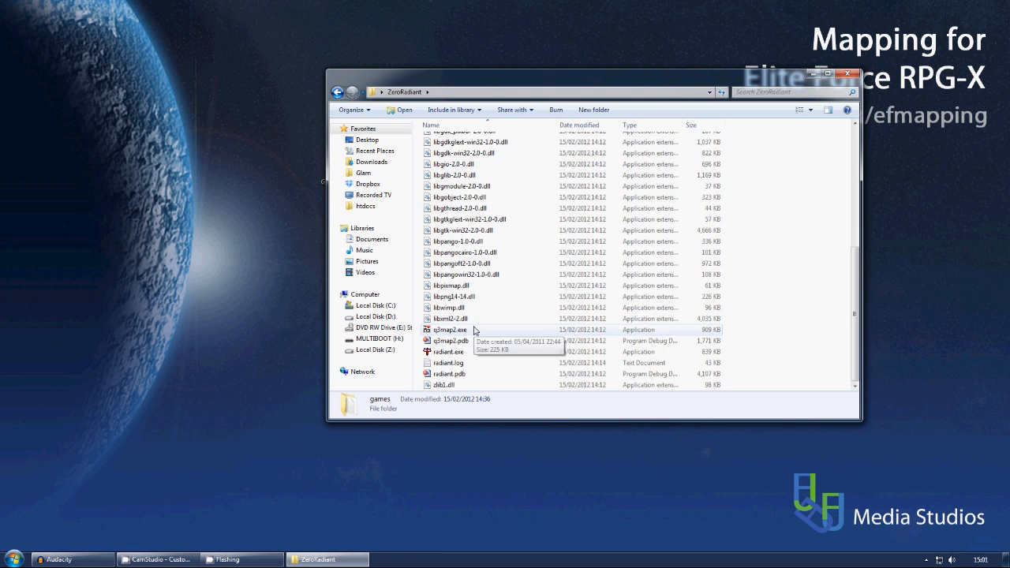
Step: Launch radiant.exe from the ZeroRadiant folder, allowing the unsigned program to run
{"action": "double_click", "coordinate": [448, 350]}
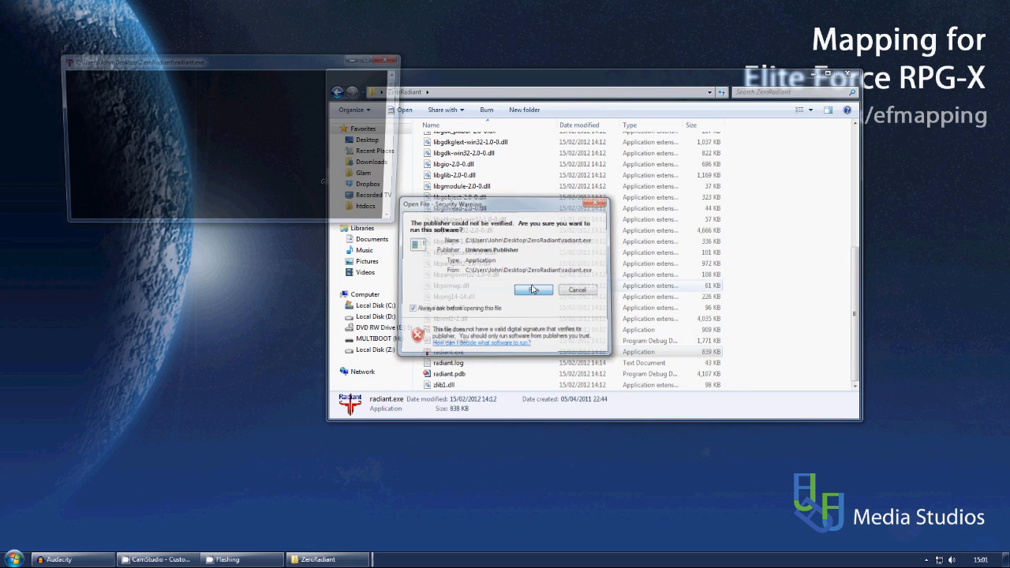
{"action": "left_click", "coordinate": [533, 288]}
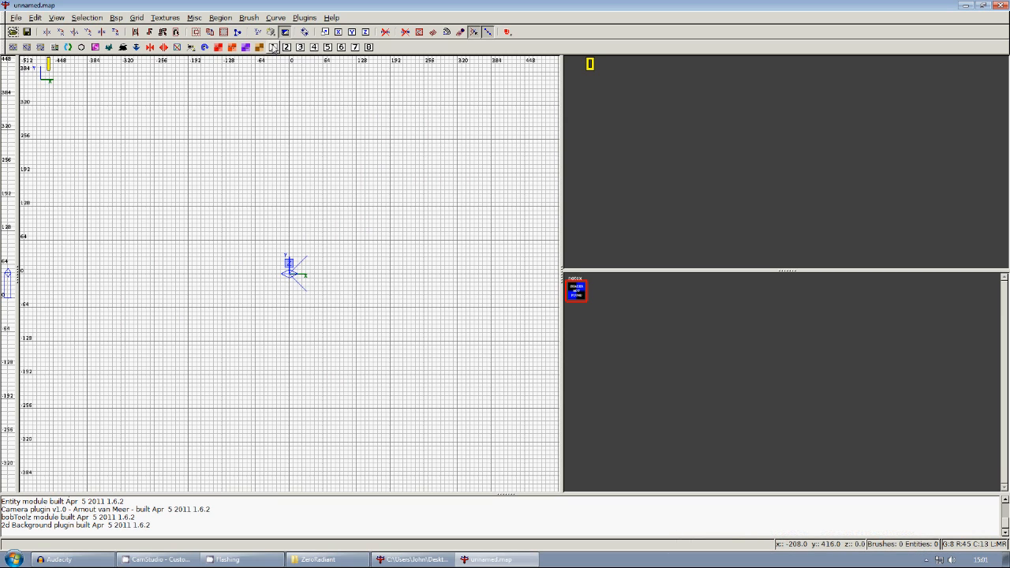
Step: Load the STRP_Dallas map and show Project Settings with the Elite Force basepath
{"action": "left_click", "coordinate": [16, 18]}
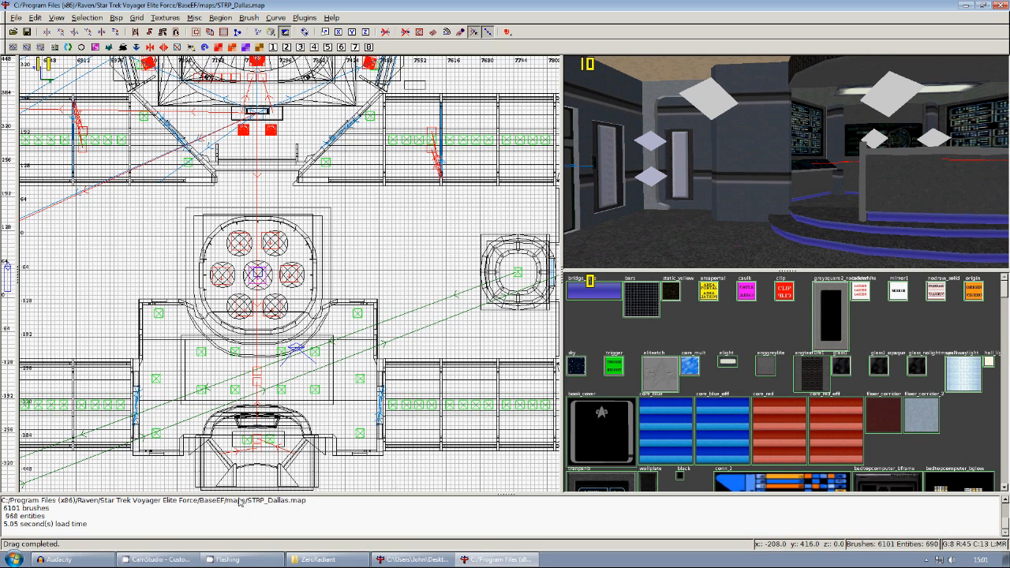
{"action": "mouse_move", "coordinate": [392, 387]}
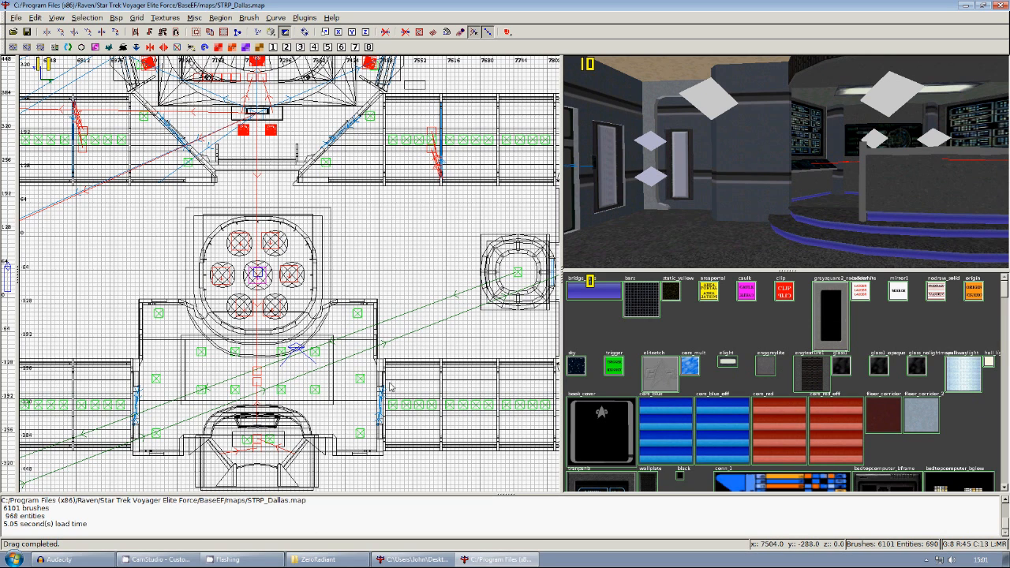
{"action": "mouse_move", "coordinate": [55, 243]}
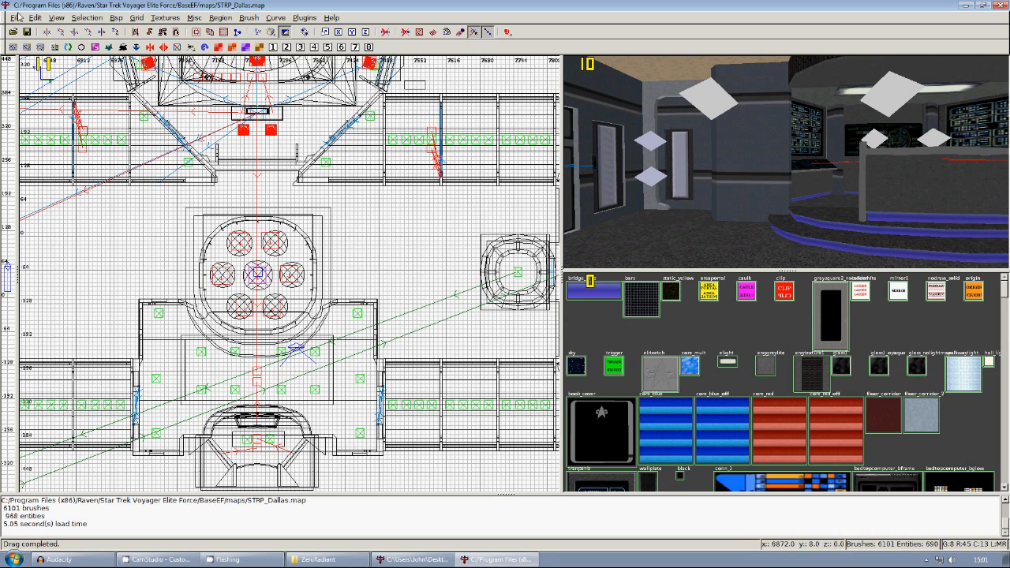
{"action": "left_click", "coordinate": [16, 17]}
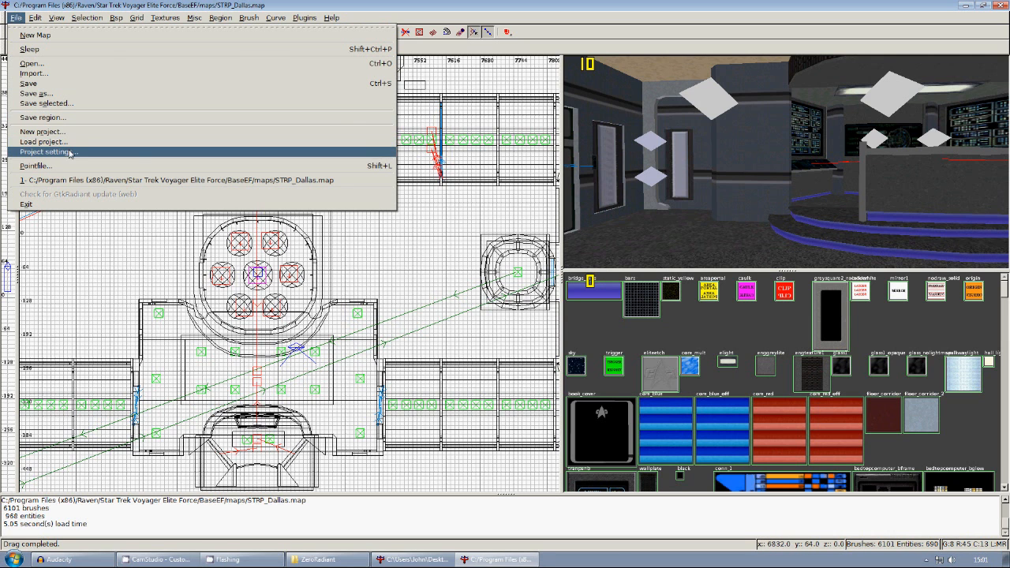
{"action": "left_click", "coordinate": [47, 151]}
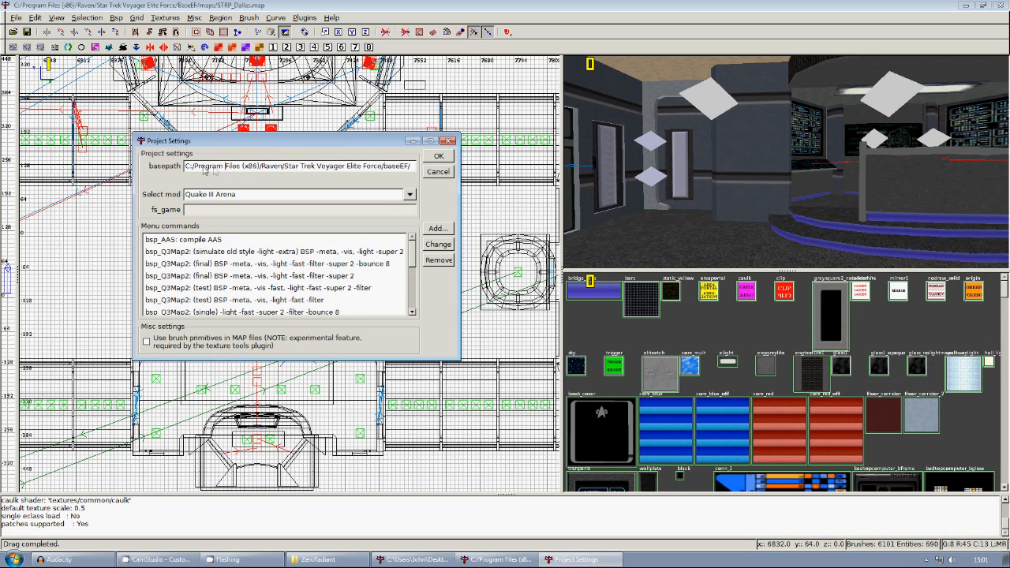